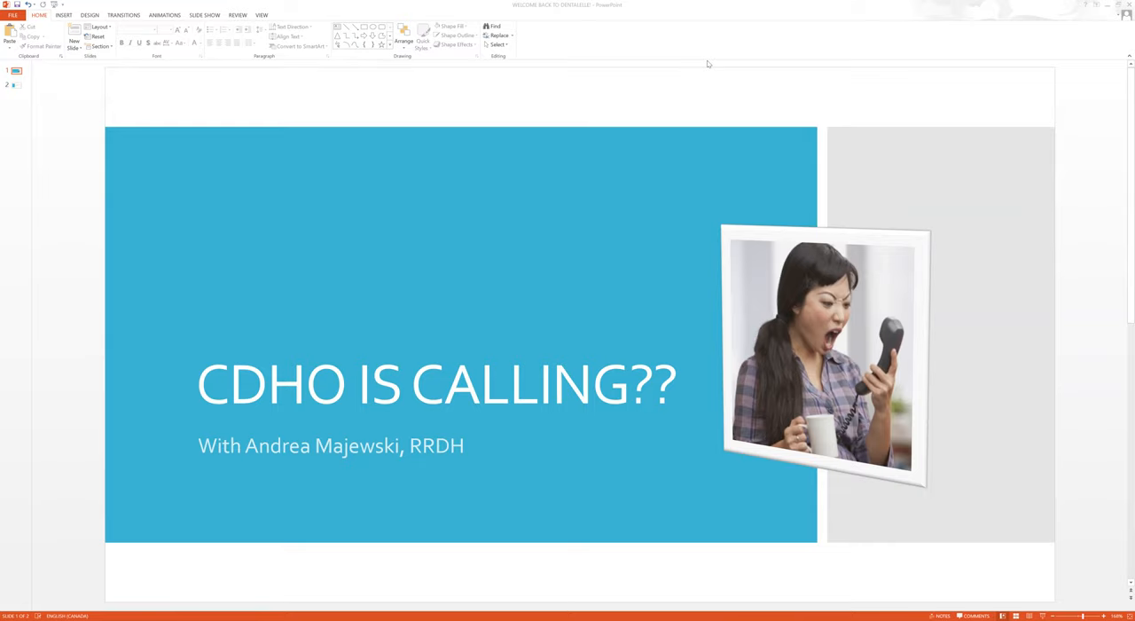
{"action": "mouse_move", "coordinate": [695, 74]}
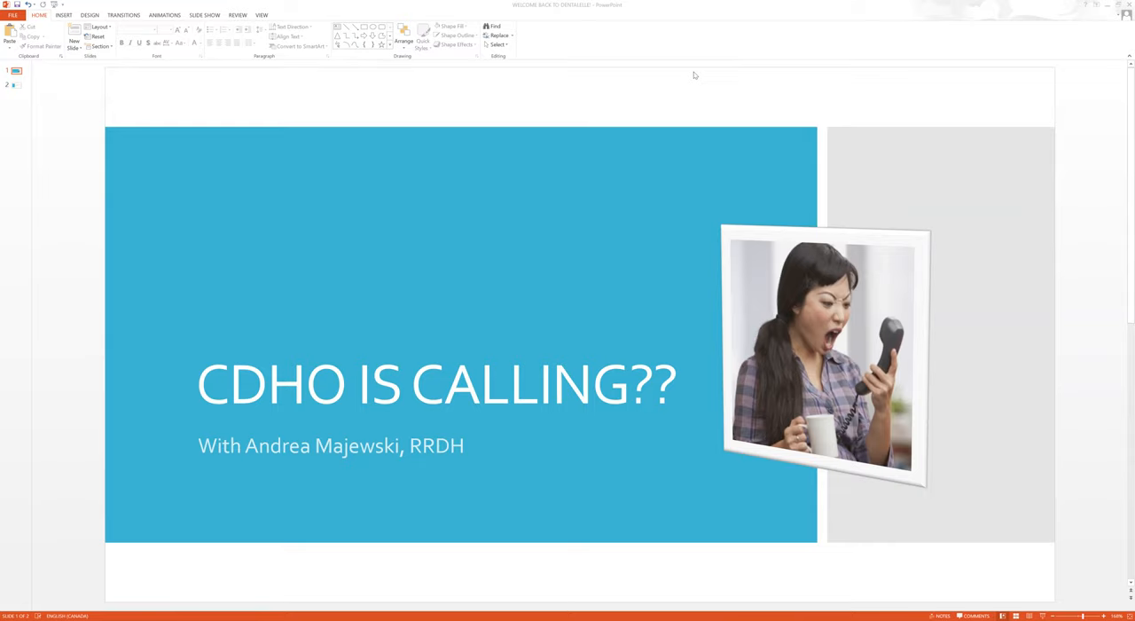
{"action": "mouse_move", "coordinate": [693, 78]}
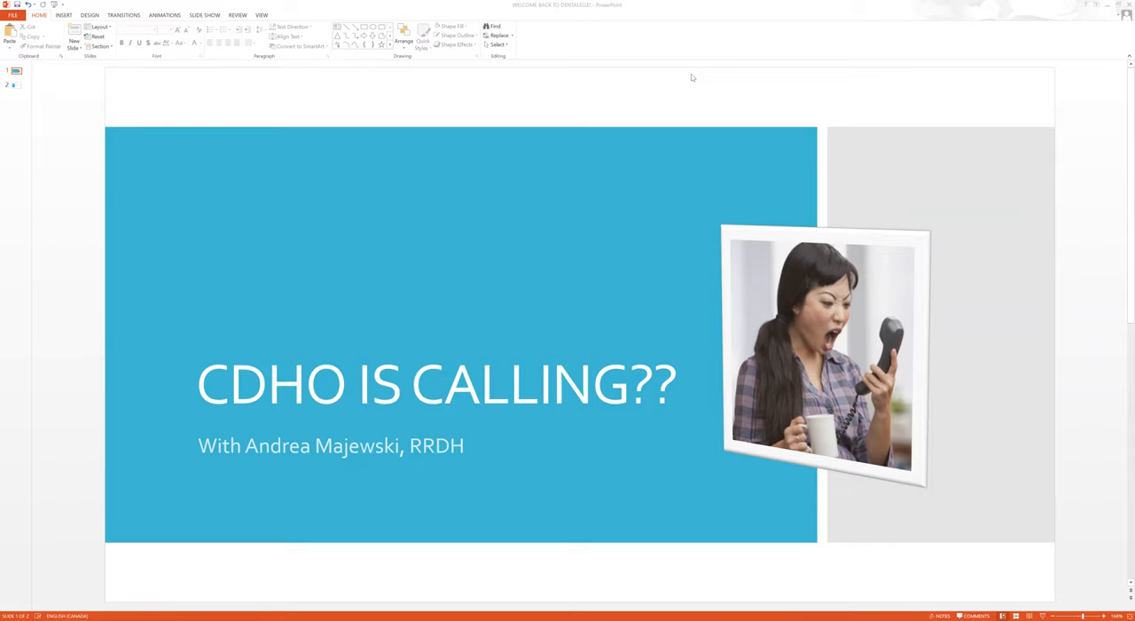
{"action": "mouse_move", "coordinate": [43, 134]}
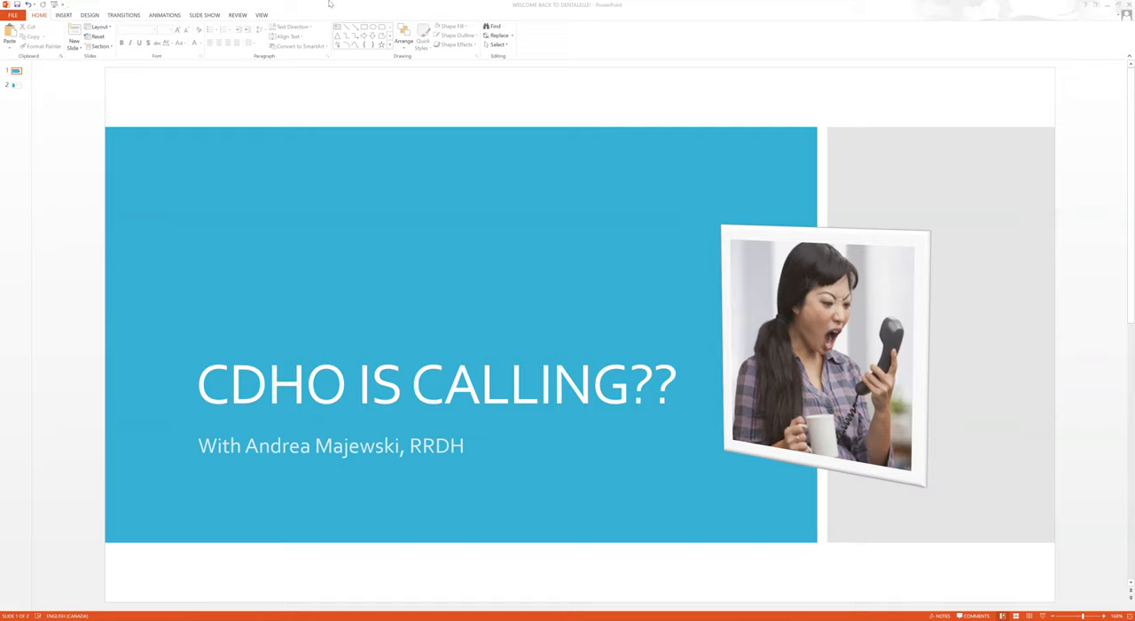
{"action": "mouse_move", "coordinate": [678, 88]}
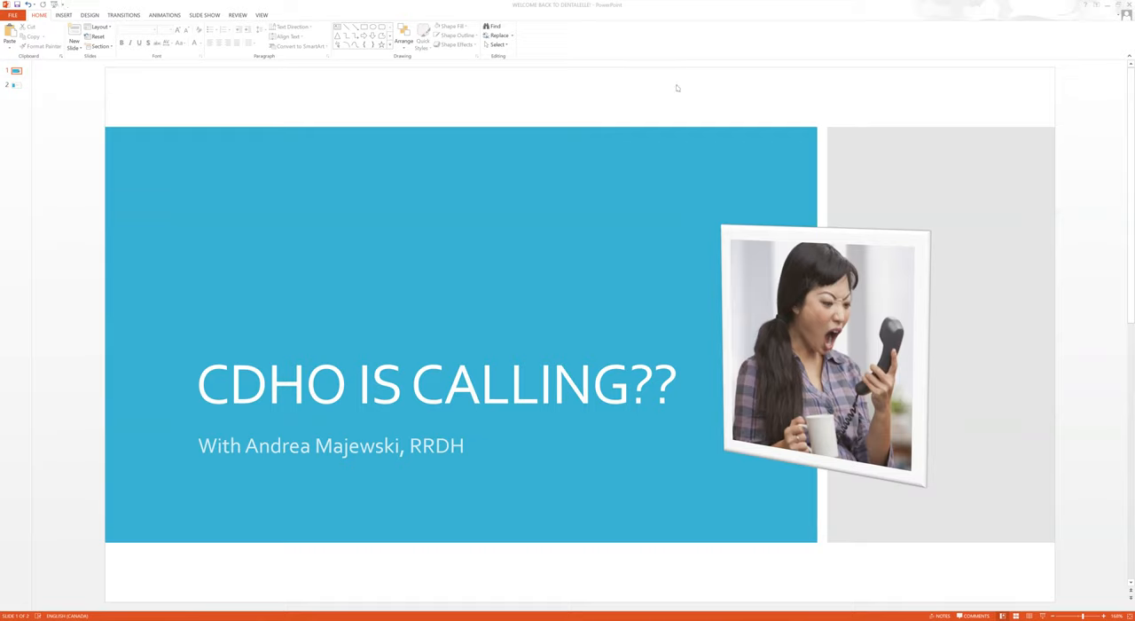